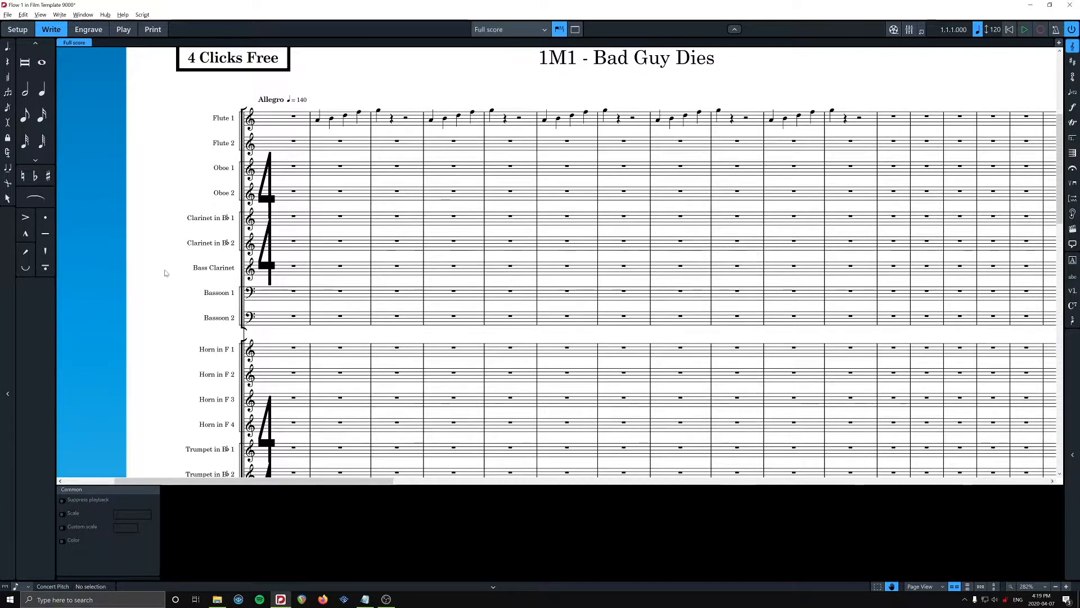
Switch the layout selector to Clarinet (B♭) 1, then to Clarinet (B♭) 2 & Clarinet (E♭)
{"action": "left_click", "coordinate": [542, 29]}
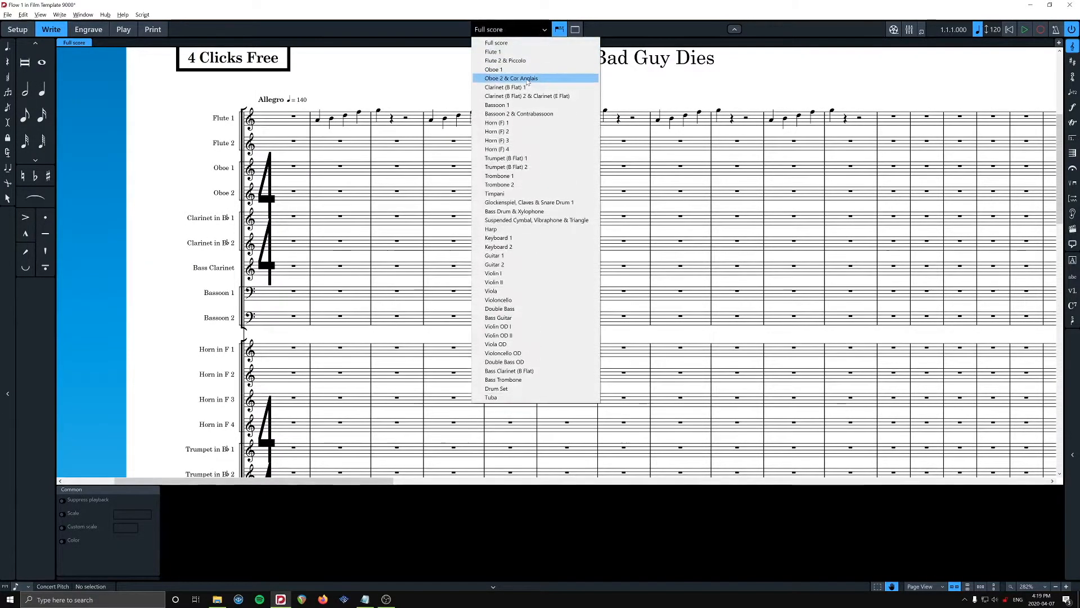
{"action": "left_click", "coordinate": [501, 87]}
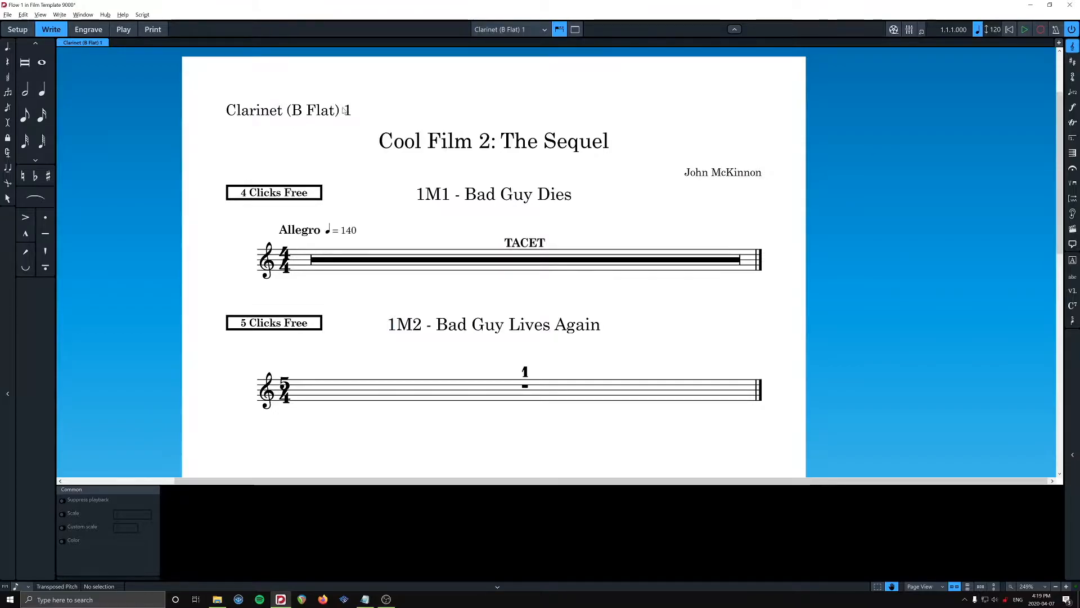
{"action": "left_click", "coordinate": [509, 29]}
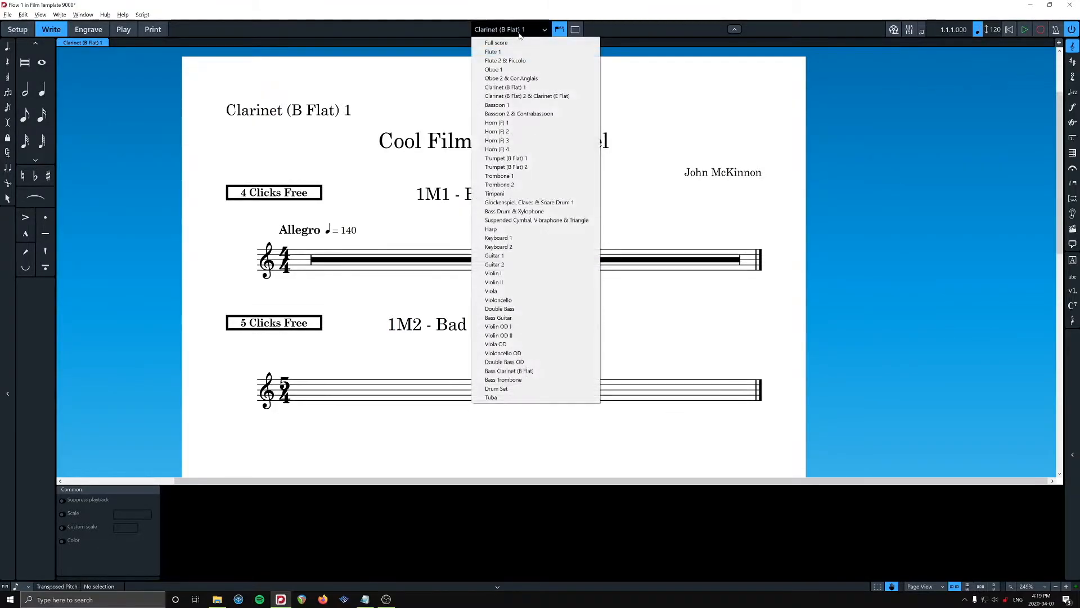
{"action": "mouse_move", "coordinate": [535, 96]}
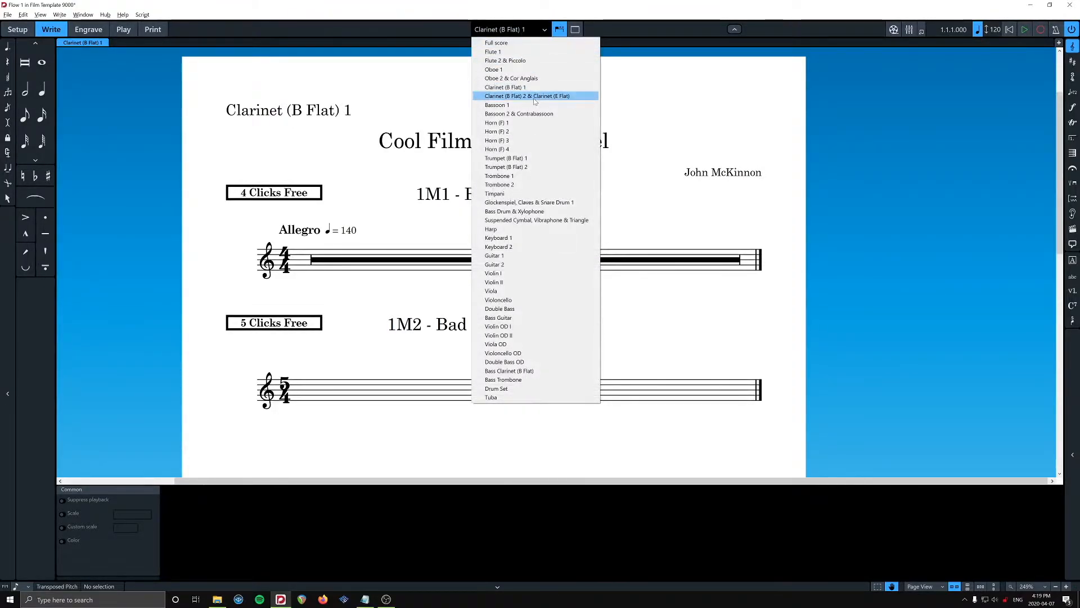
{"action": "left_click", "coordinate": [537, 95]}
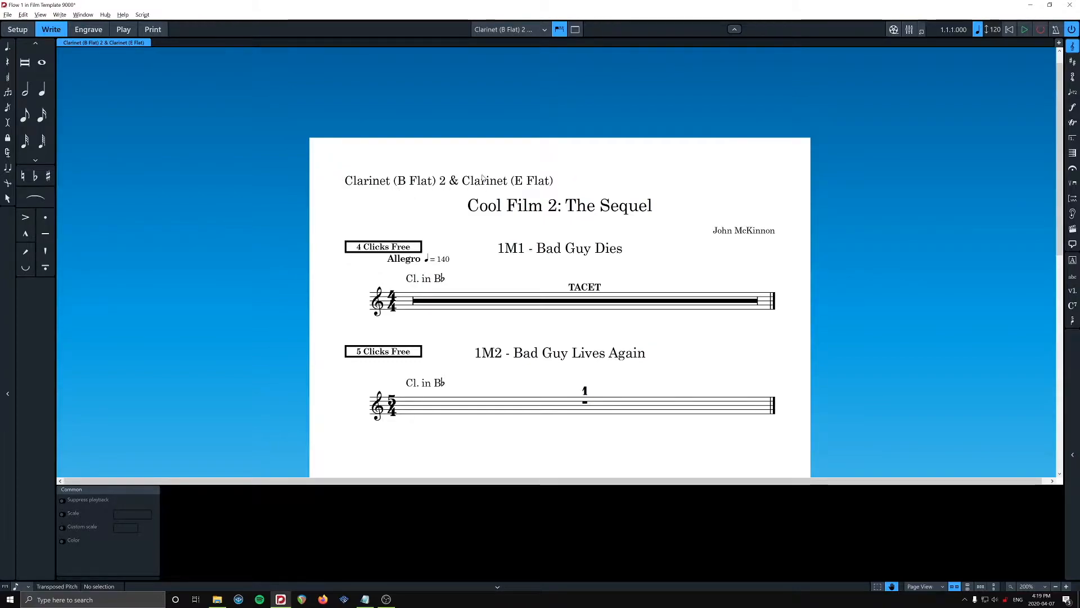
{"action": "mouse_move", "coordinate": [314, 170]}
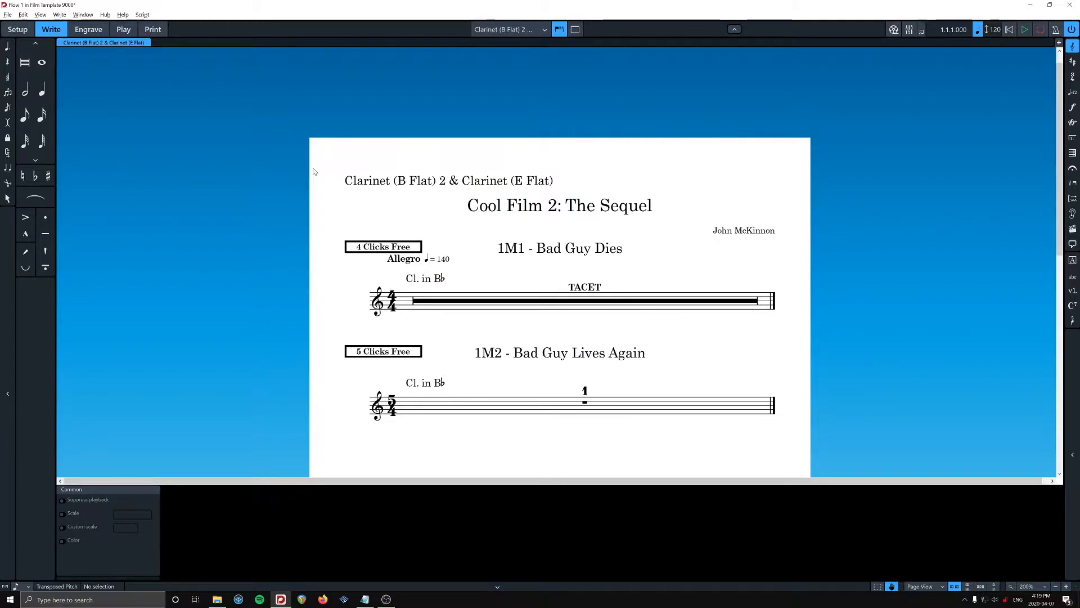
{"action": "mouse_move", "coordinate": [315, 167]}
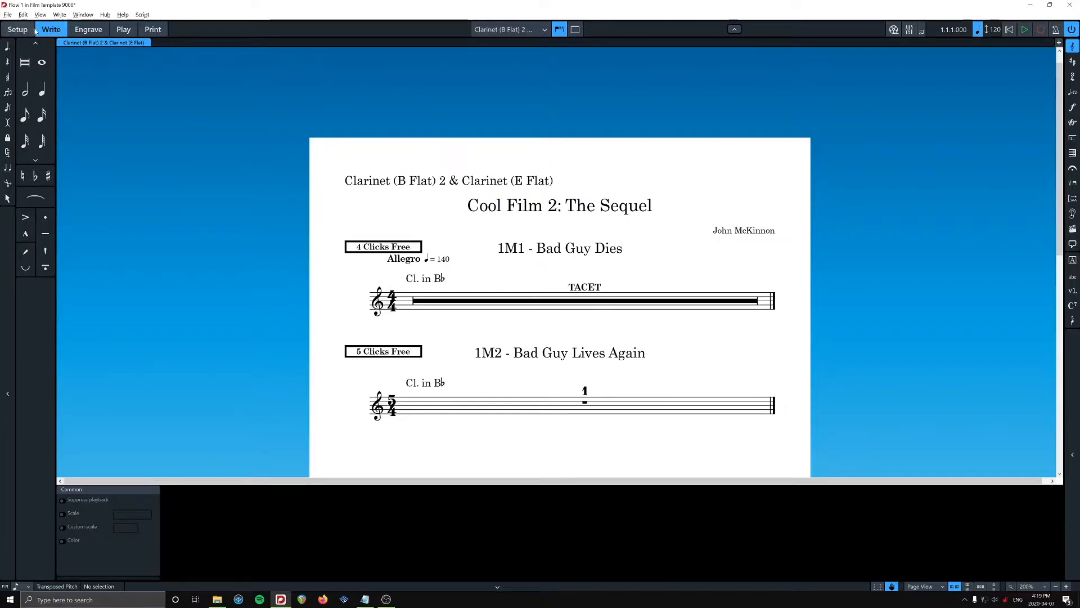
Enter Setup mode to list the players, layouts and flows
{"action": "left_click", "coordinate": [20, 30]}
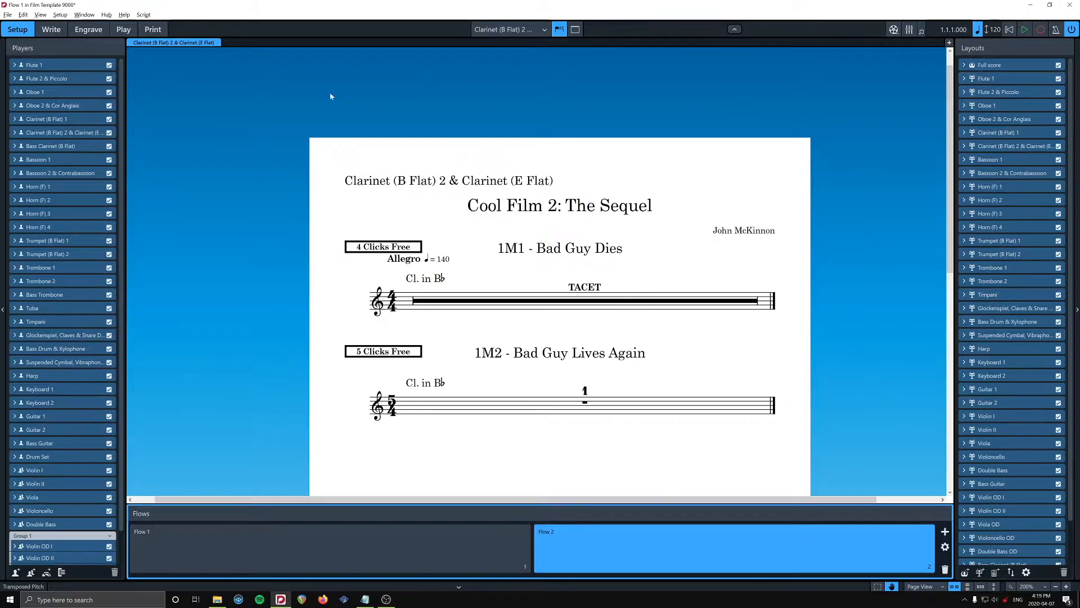
{"action": "mouse_move", "coordinate": [80, 355]}
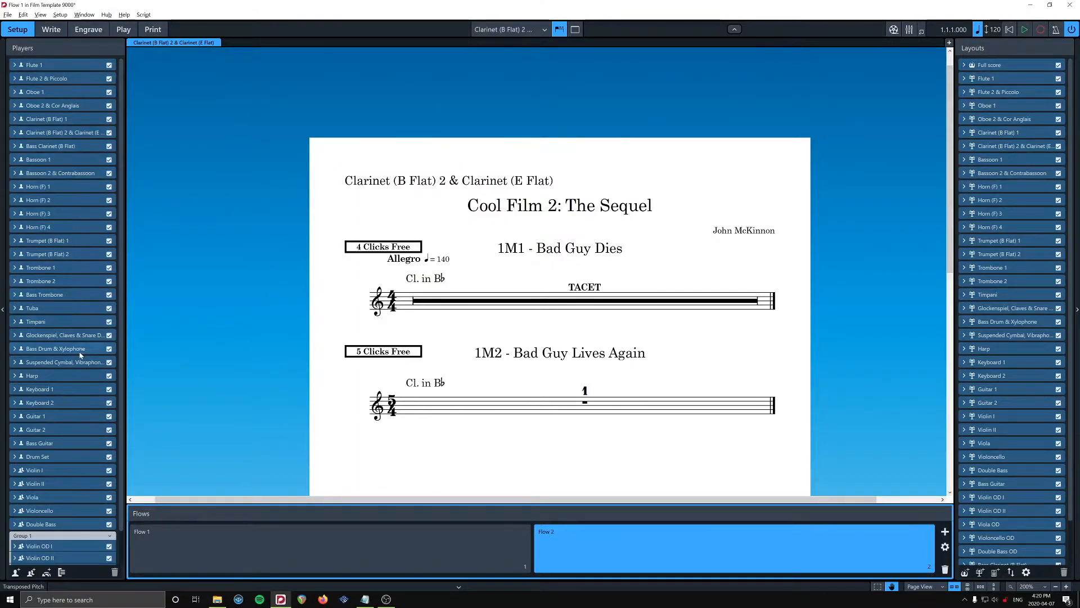
{"action": "mouse_move", "coordinate": [1001, 153]}
{"action": "type", "text": "sdfdsfsd"}
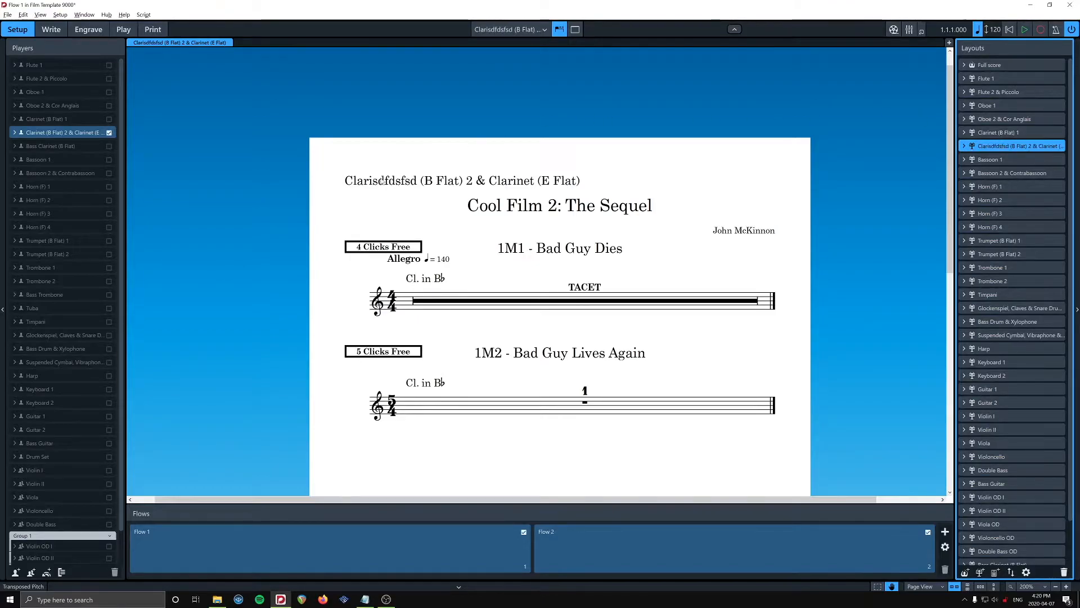
{"action": "mouse_move", "coordinate": [358, 304]}
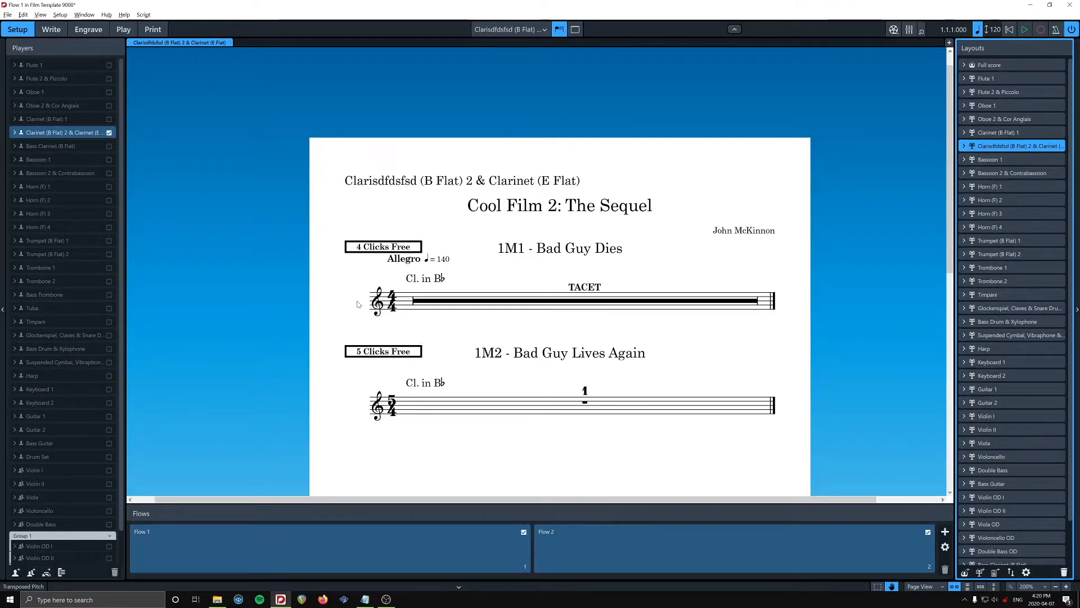
{"action": "mouse_move", "coordinate": [464, 260]}
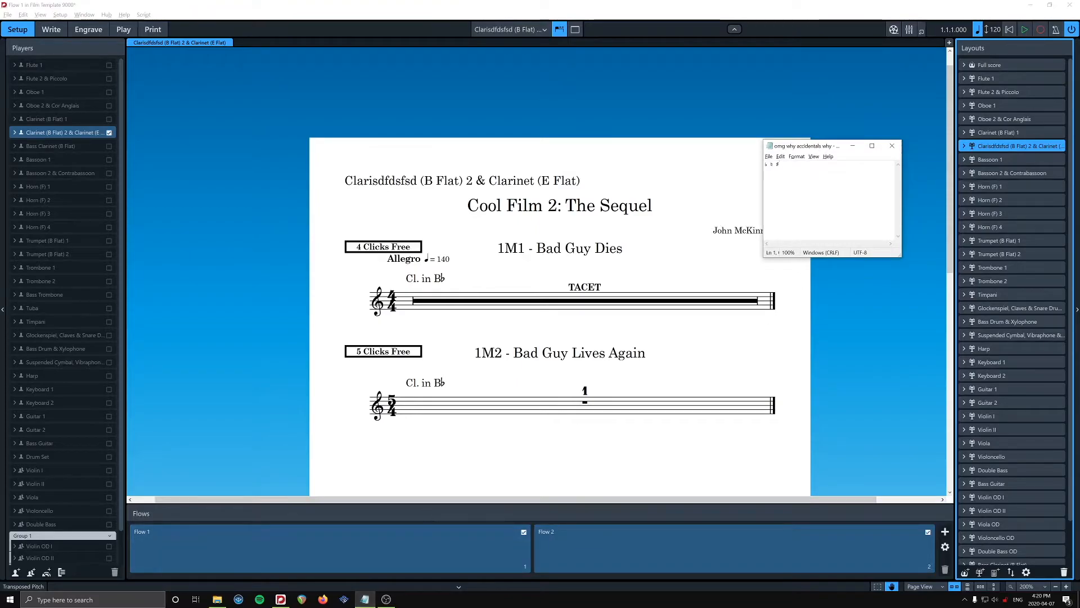
Select the ♭ flat symbol in the Notepad note of accidental characters
{"action": "left_click_drag", "start_coordinate": [802, 146], "coordinate": [853, 190]}
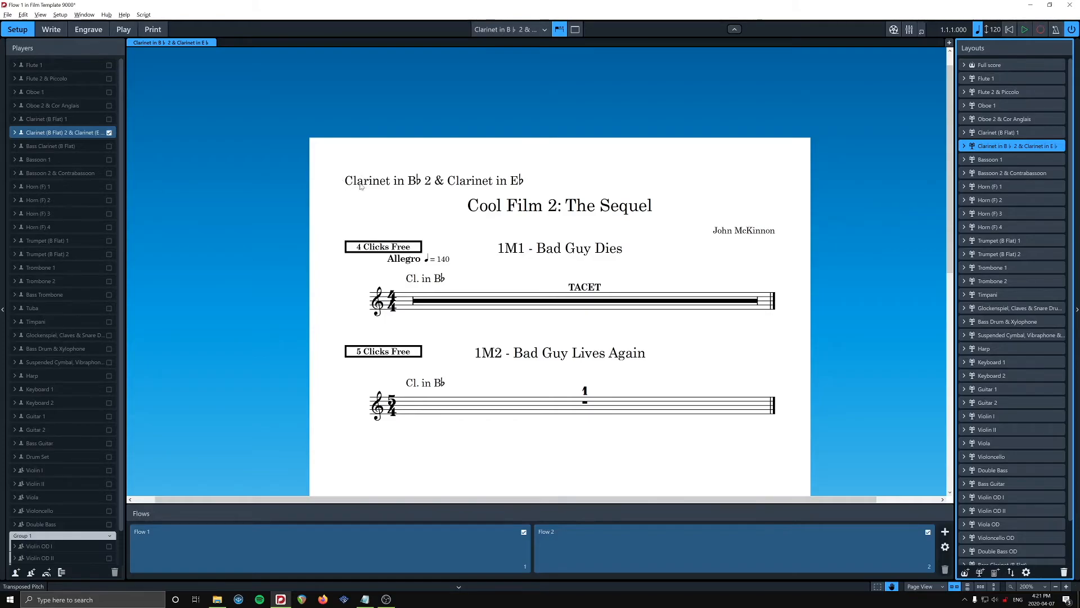
{"action": "mouse_move", "coordinate": [451, 185]}
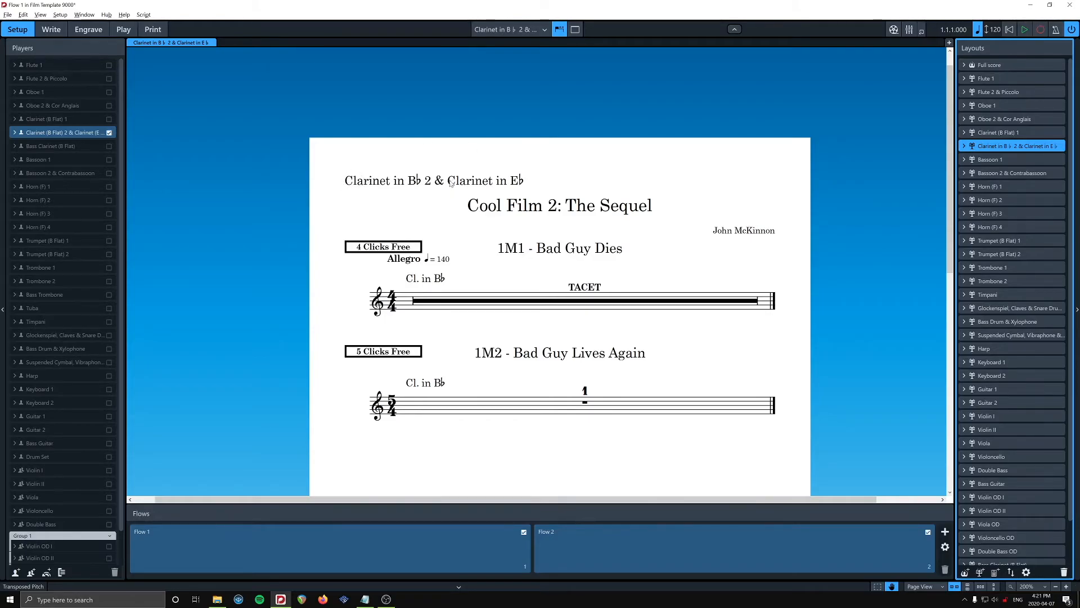
{"action": "mouse_move", "coordinate": [478, 197]}
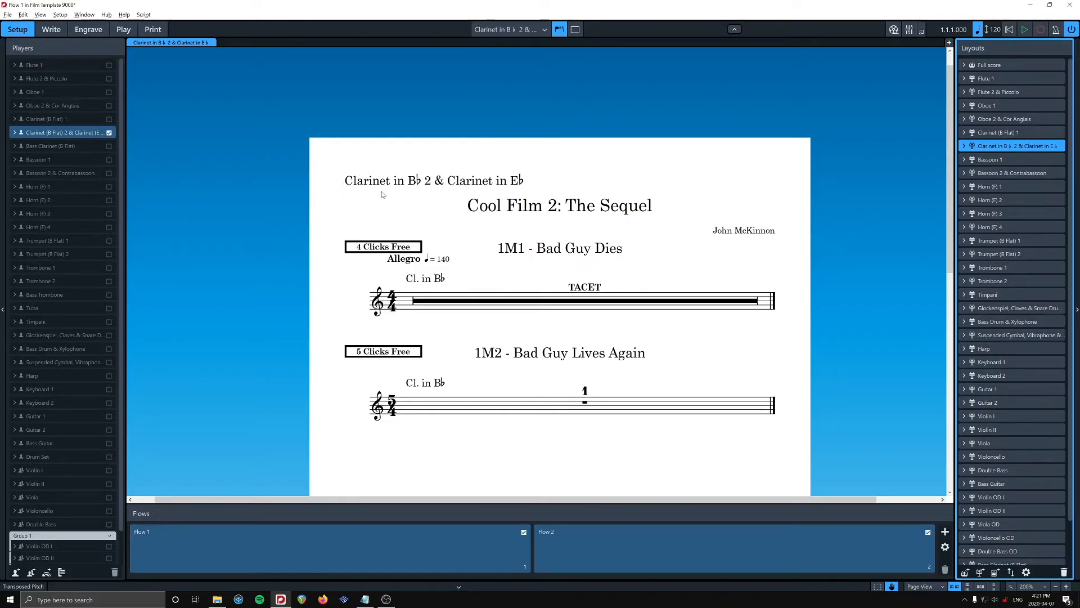
{"action": "mouse_move", "coordinate": [866, 283]}
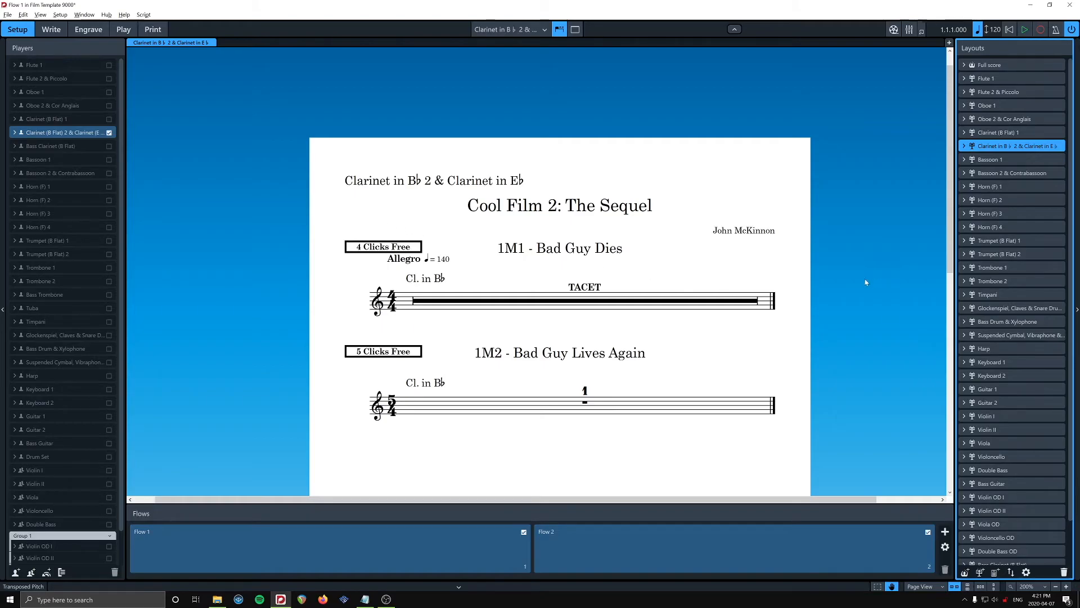